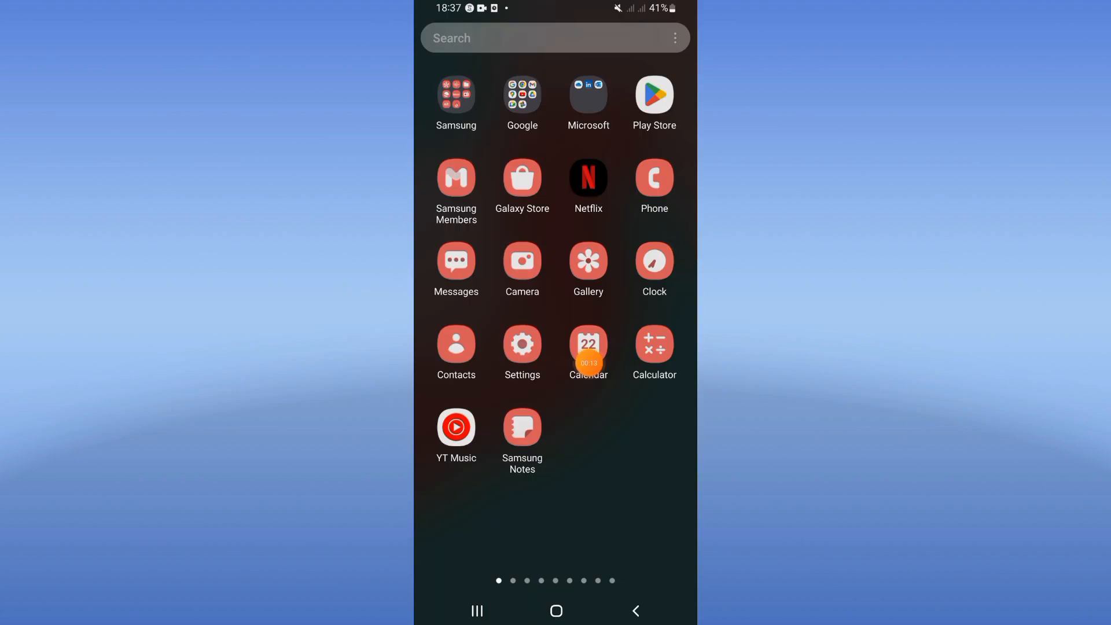
- Find Roblox via Settings search and reach its Storage details showing 116 MB cache
{"action": "left_click", "coordinate": [522, 344]}
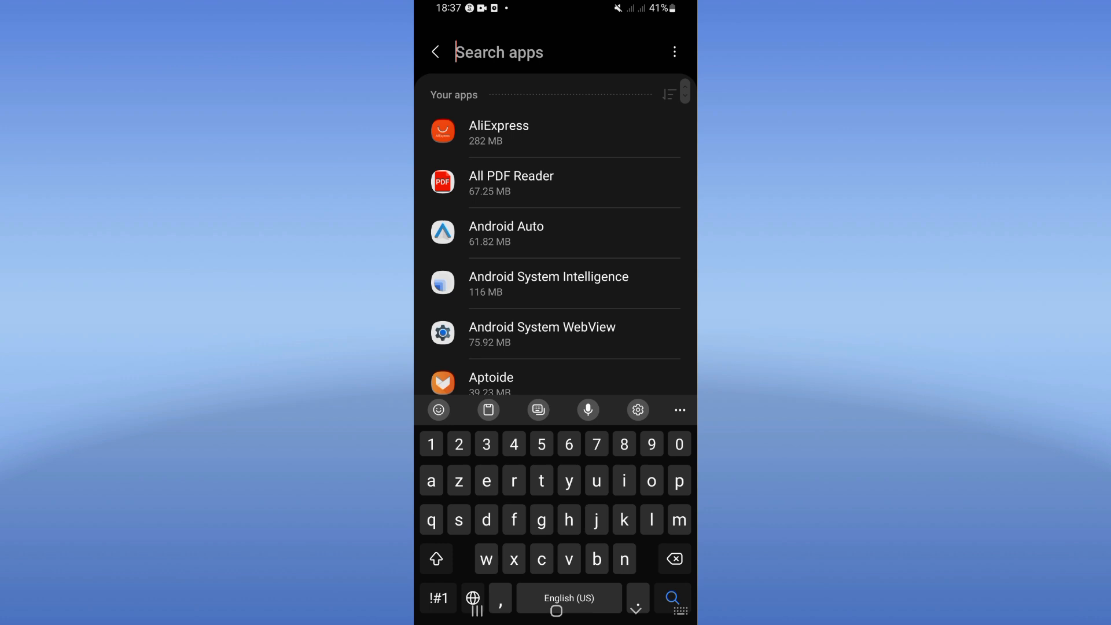
{"action": "type", "text": "roblox"}
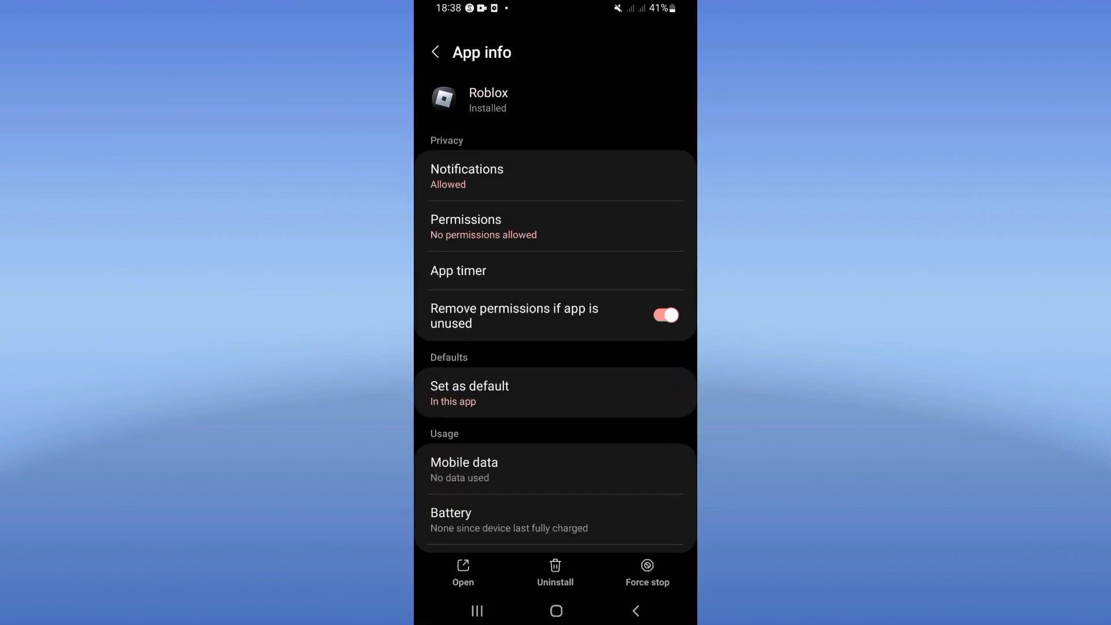
{"action": "scroll", "scroll_direction": "down", "scroll_amount": 3}
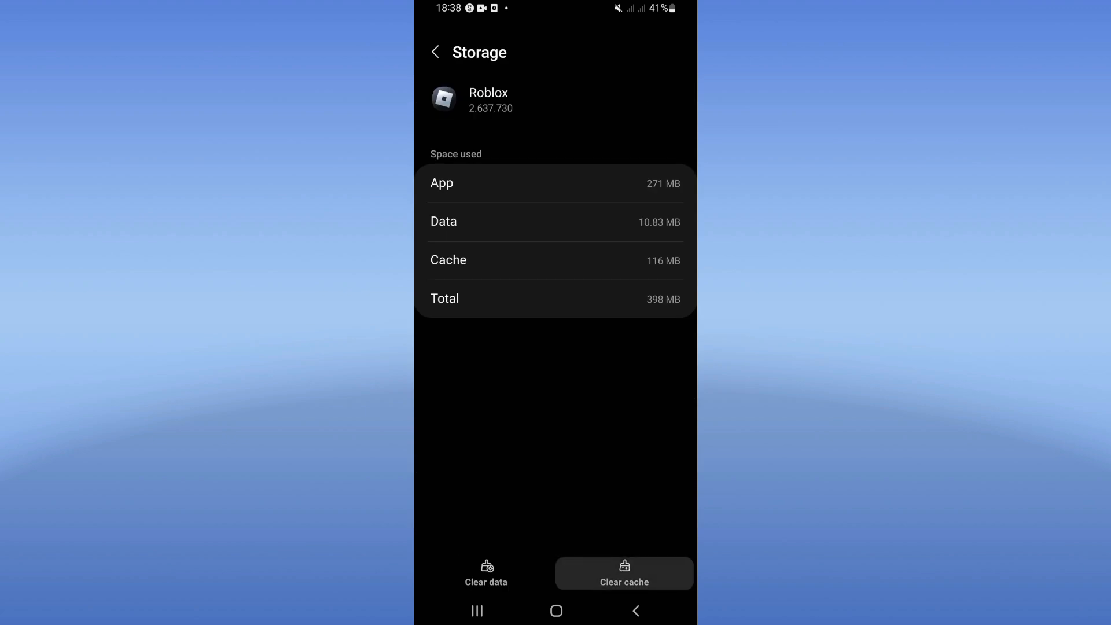
{"action": "left_click", "coordinate": [634, 611]}
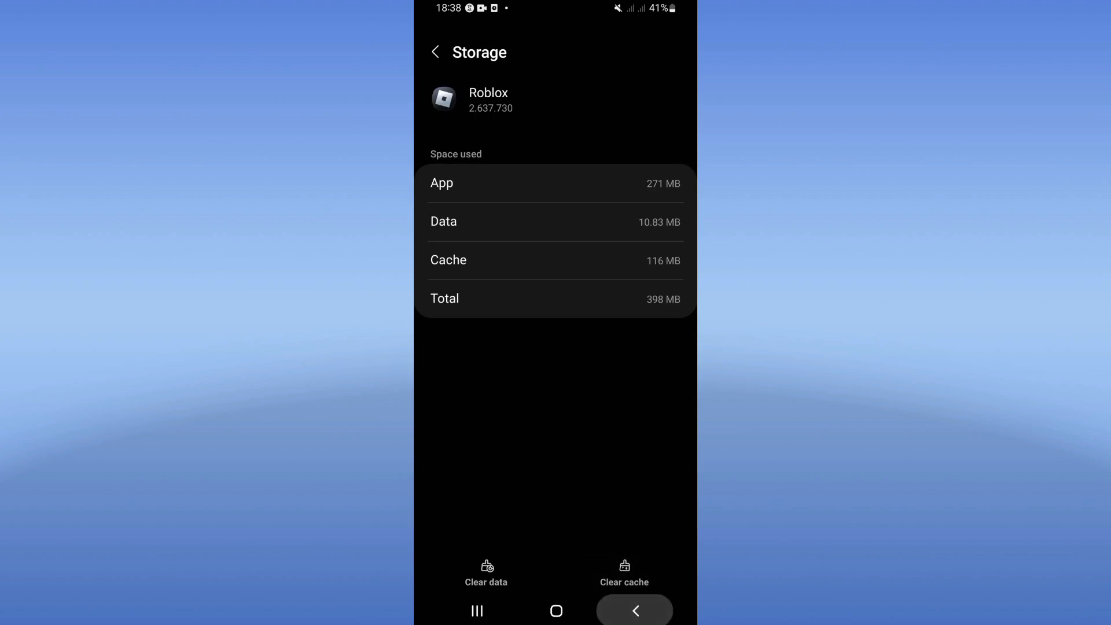